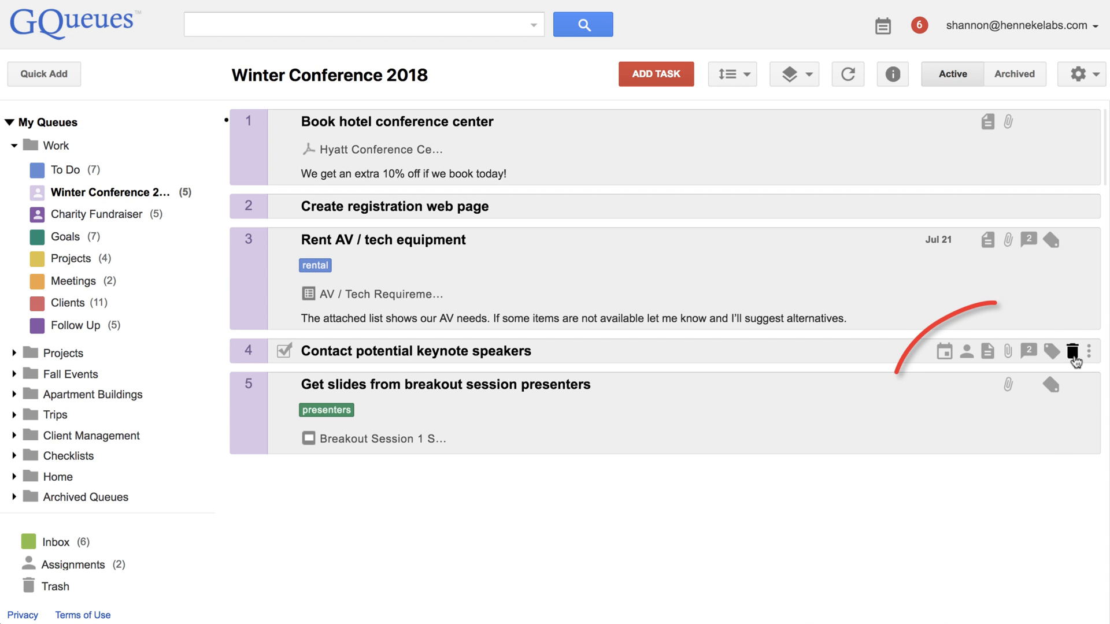
Step: Trash the 'Contact potential keynote speakers' task, then undo to keep it in Winter Conference 2018
click(1073, 352)
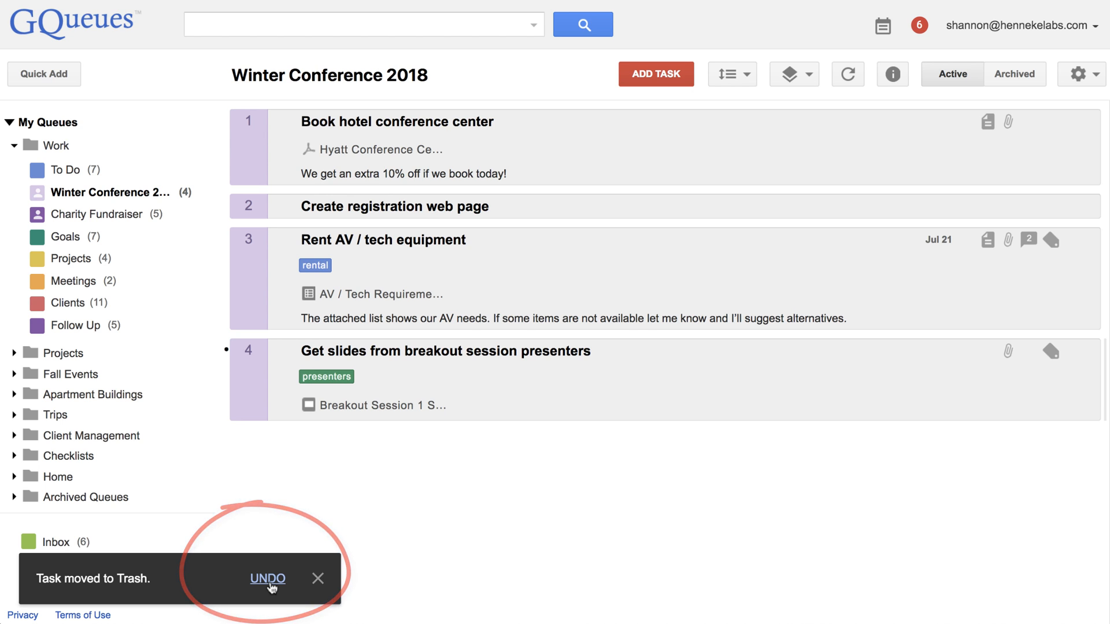
click(267, 578)
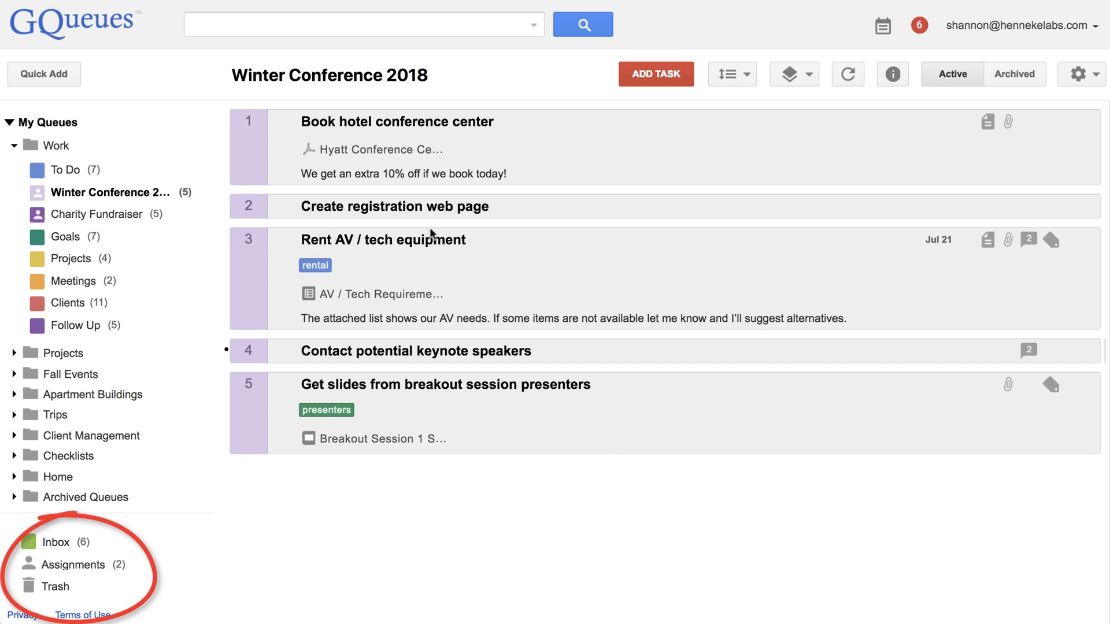
Step: Review the Trash listing, then switch to the To Do queue under Work
click(55, 586)
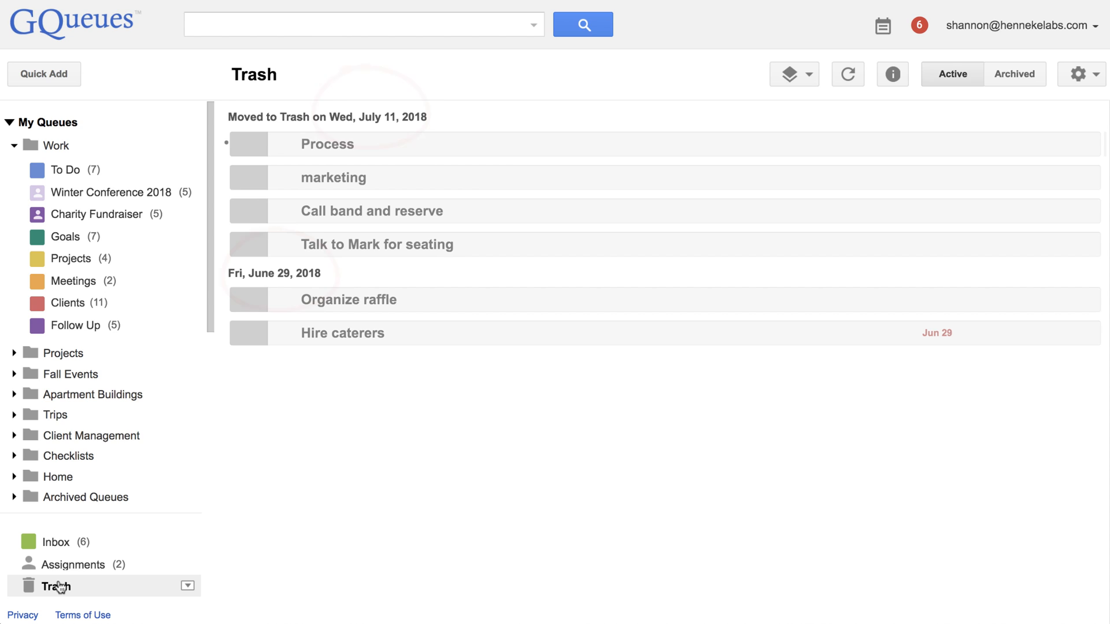
mouse_move(67, 169)
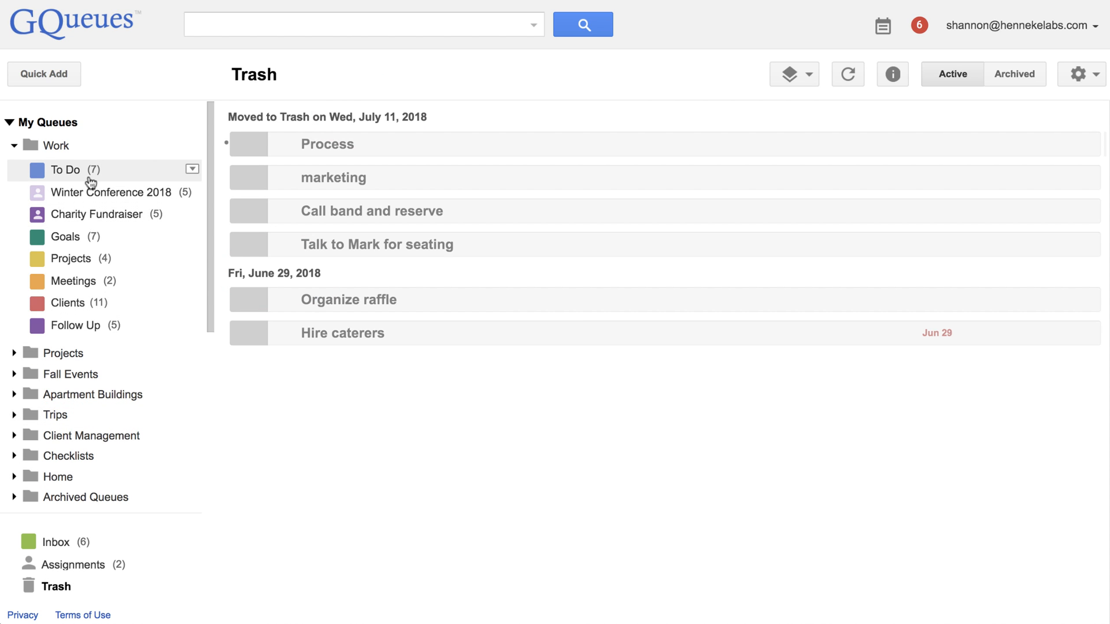
click(64, 170)
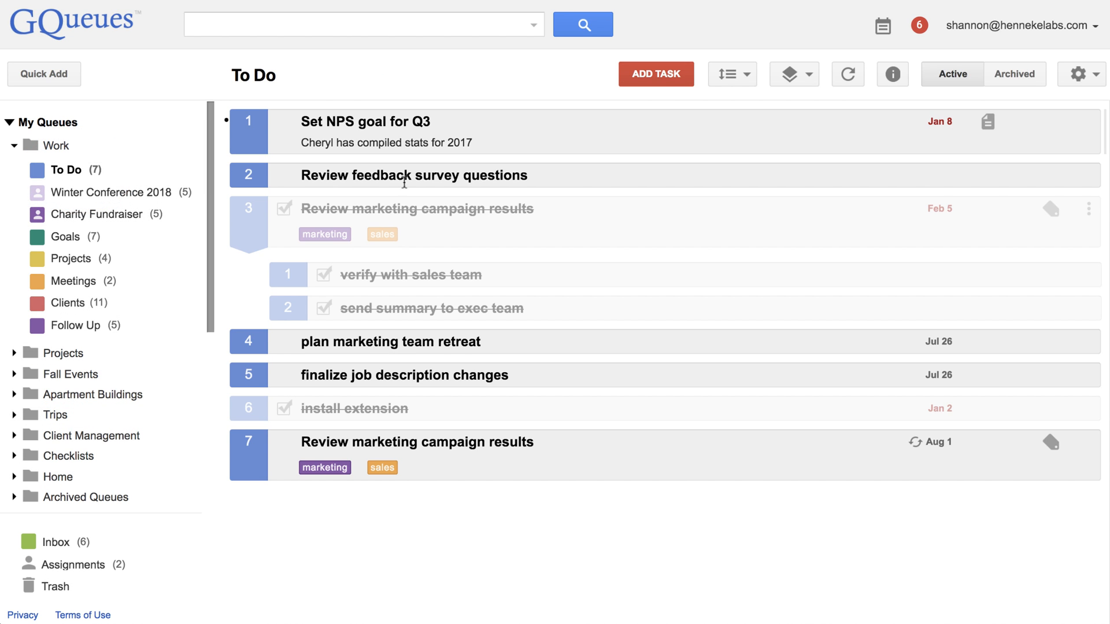
Step: Restore 'finalize job description changes' from the To Do queue's trash and locate it
click(1079, 73)
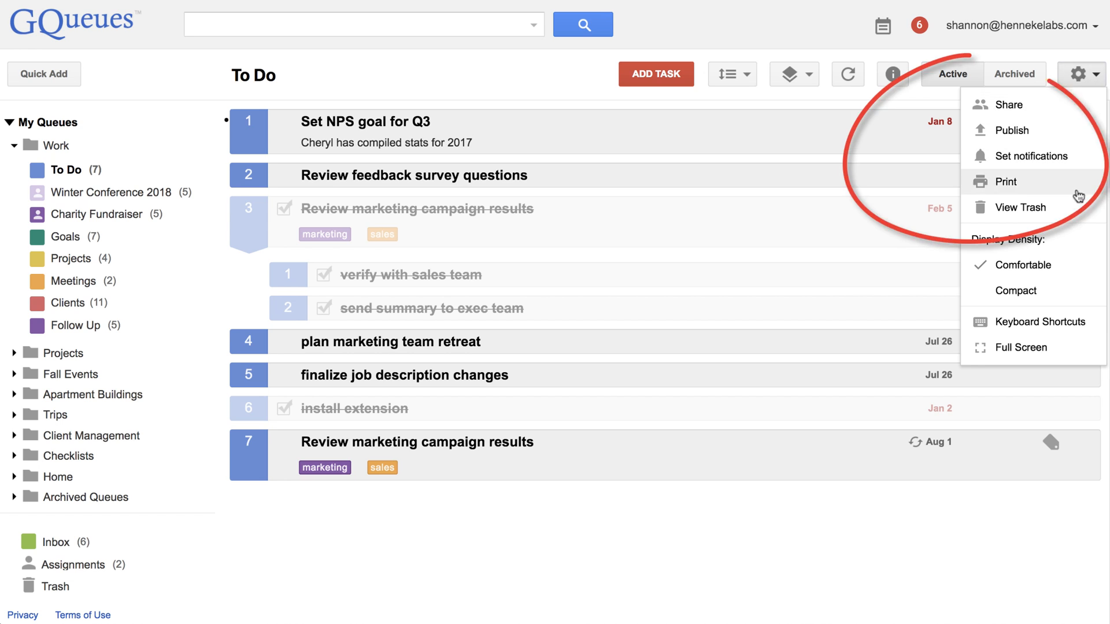
click(1014, 207)
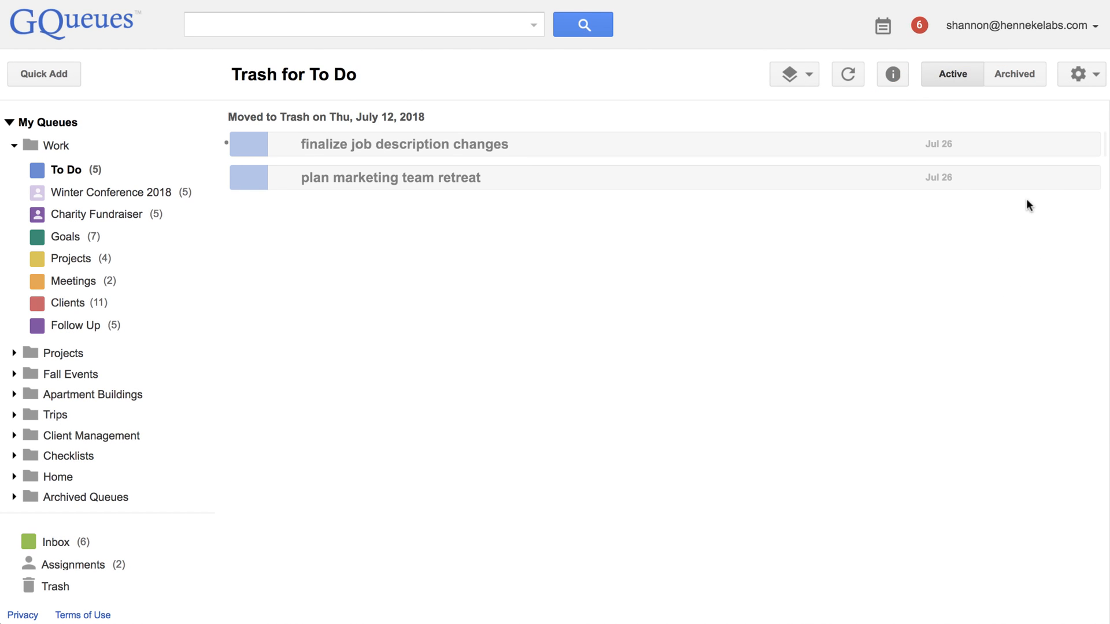
click(1088, 144)
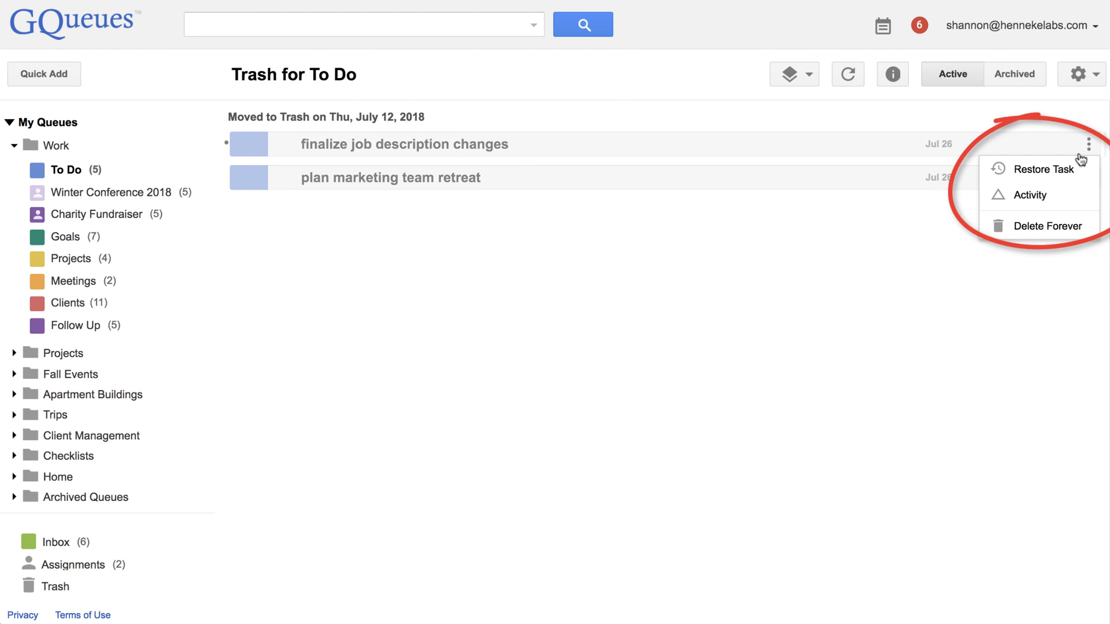
mouse_move(1041, 169)
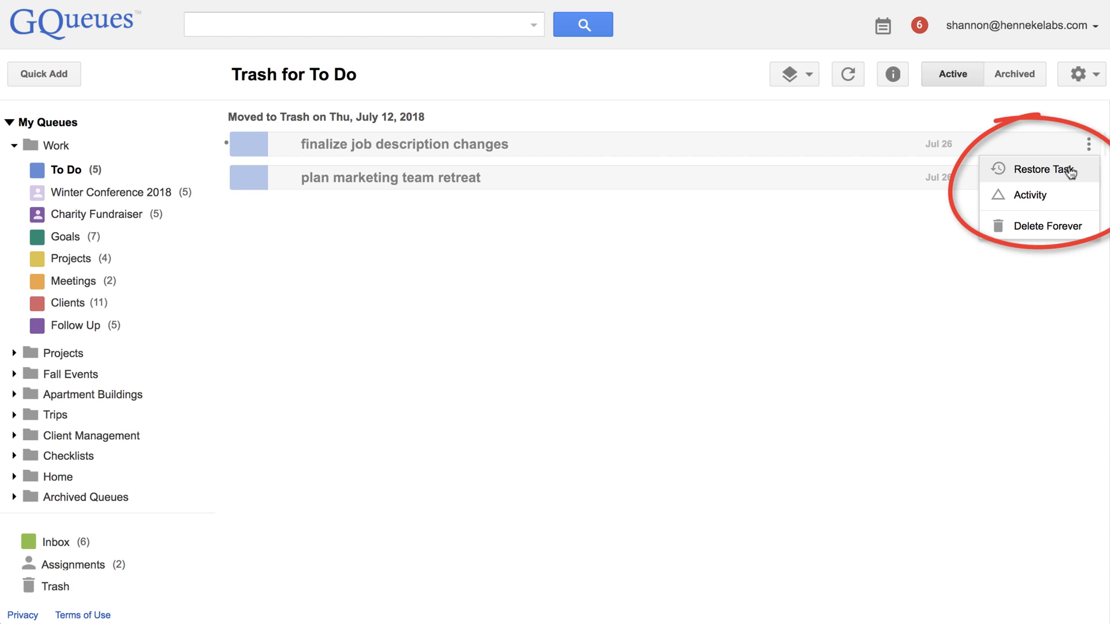
click(1043, 169)
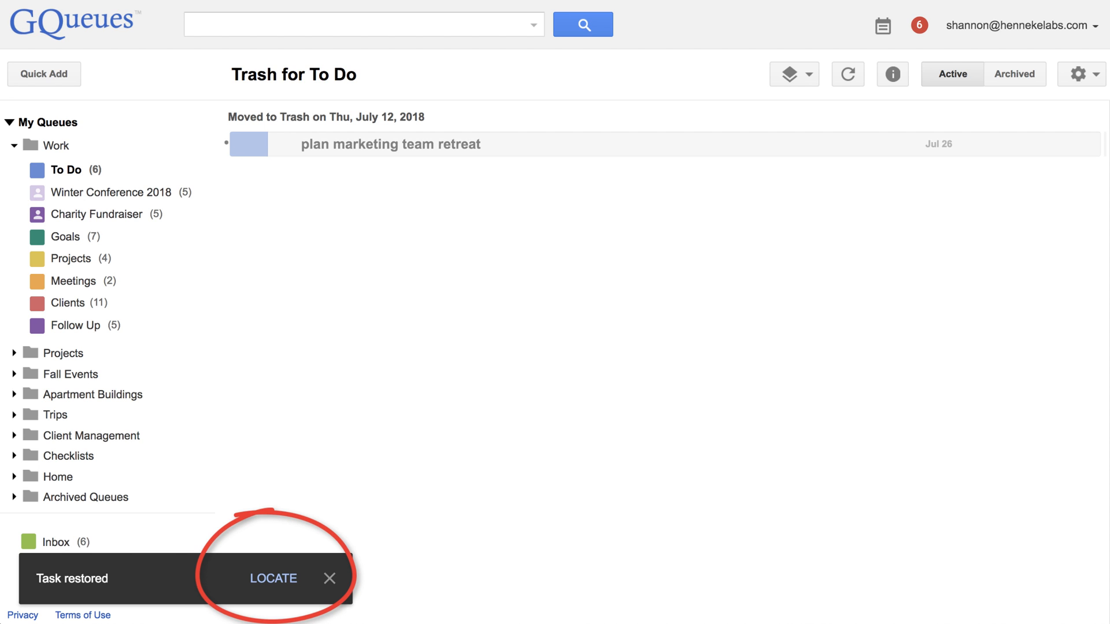
click(273, 580)
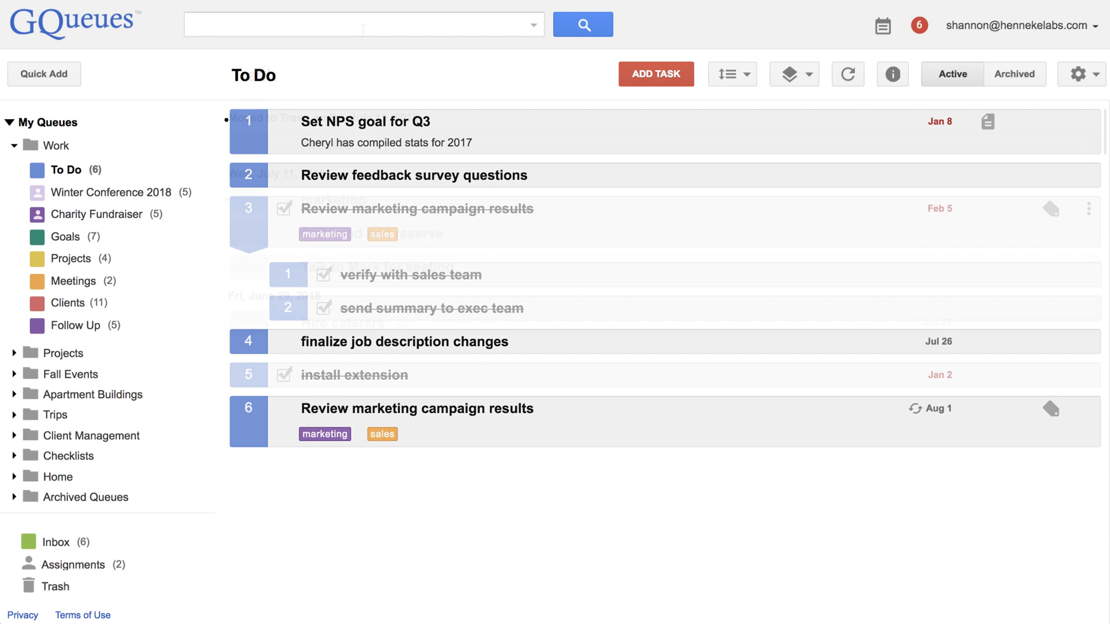
Step: Delete 'Talk to Mark for seating' forever from the Trash, confirming the deletion
click(57, 586)
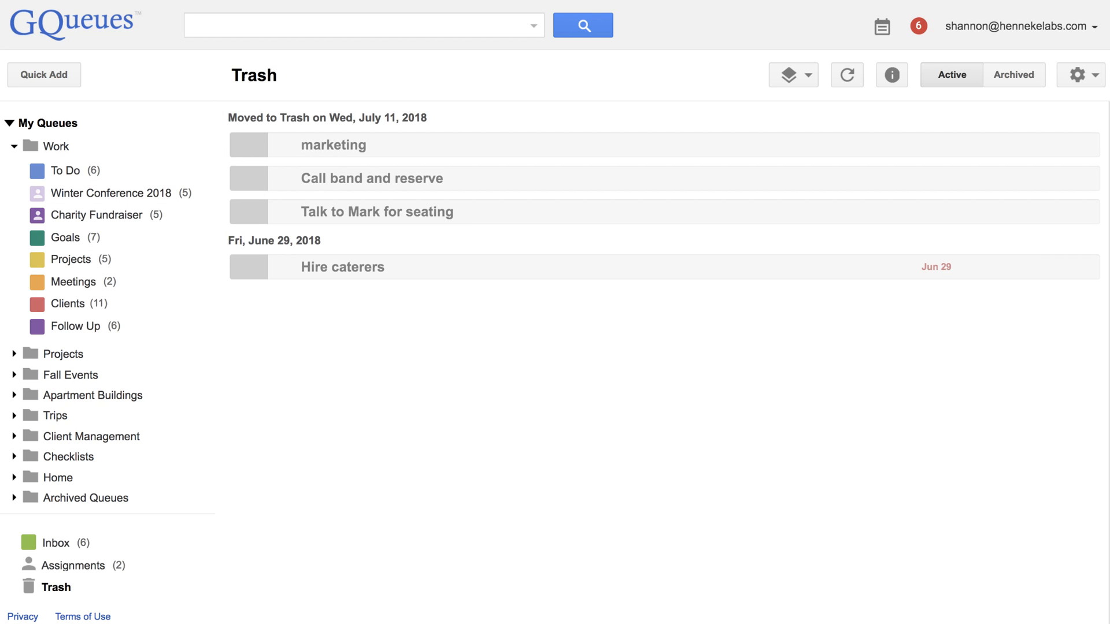
mouse_move(1045, 192)
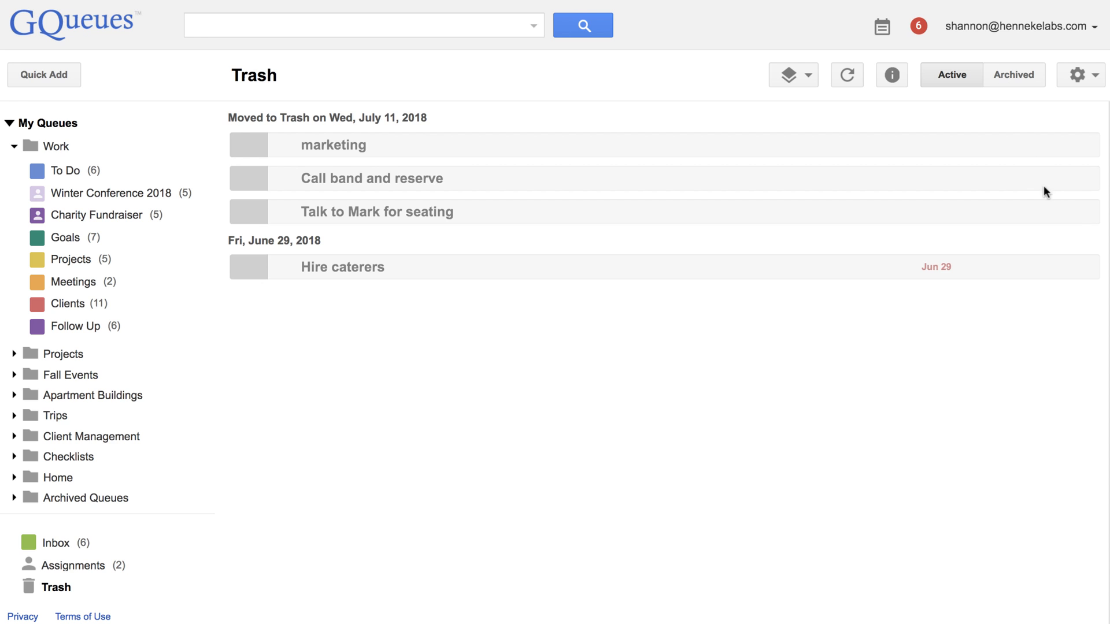
click(1092, 212)
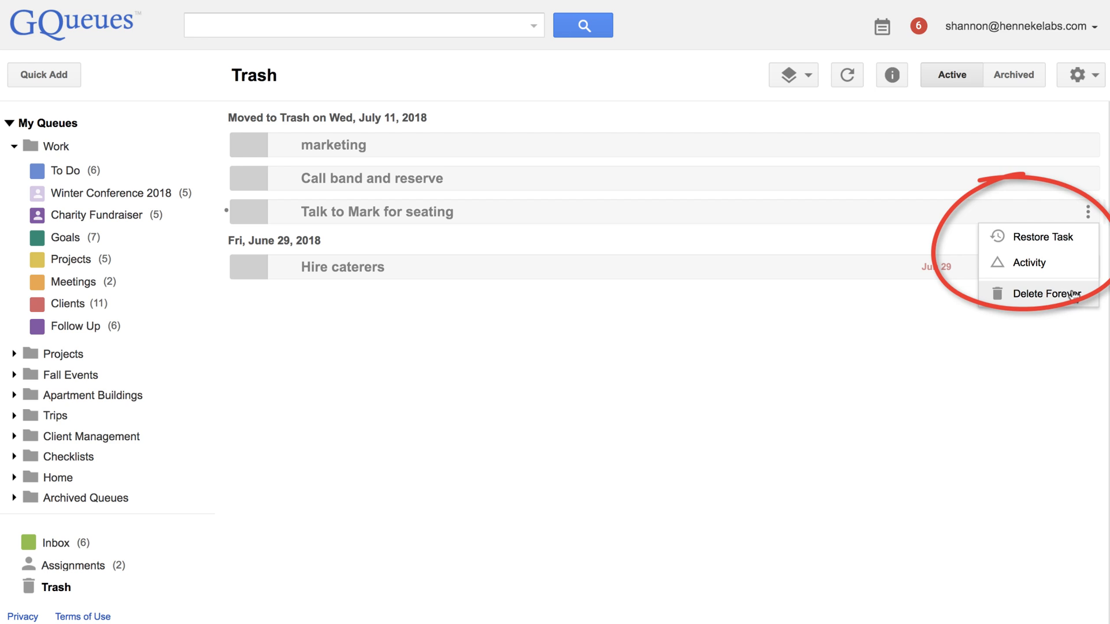
click(1046, 293)
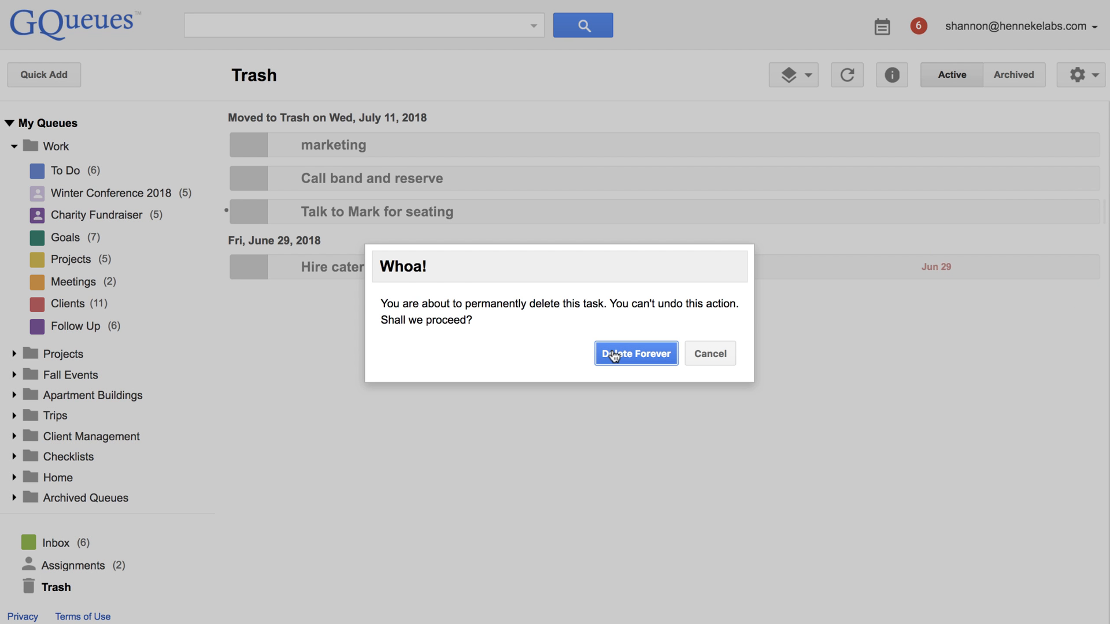
click(635, 353)
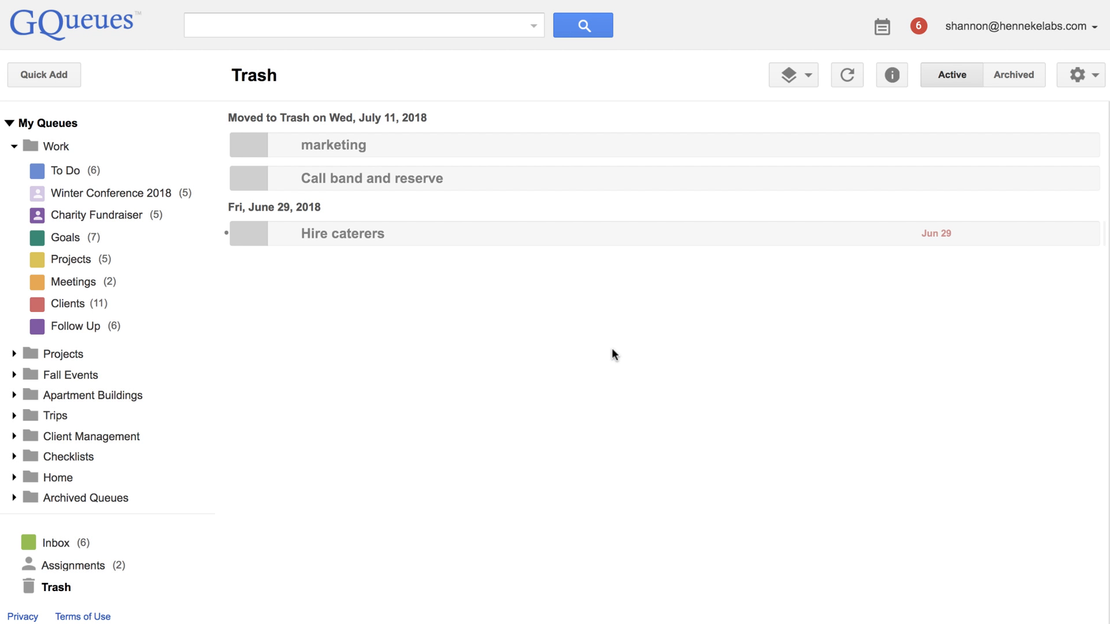
mouse_move(1082, 75)
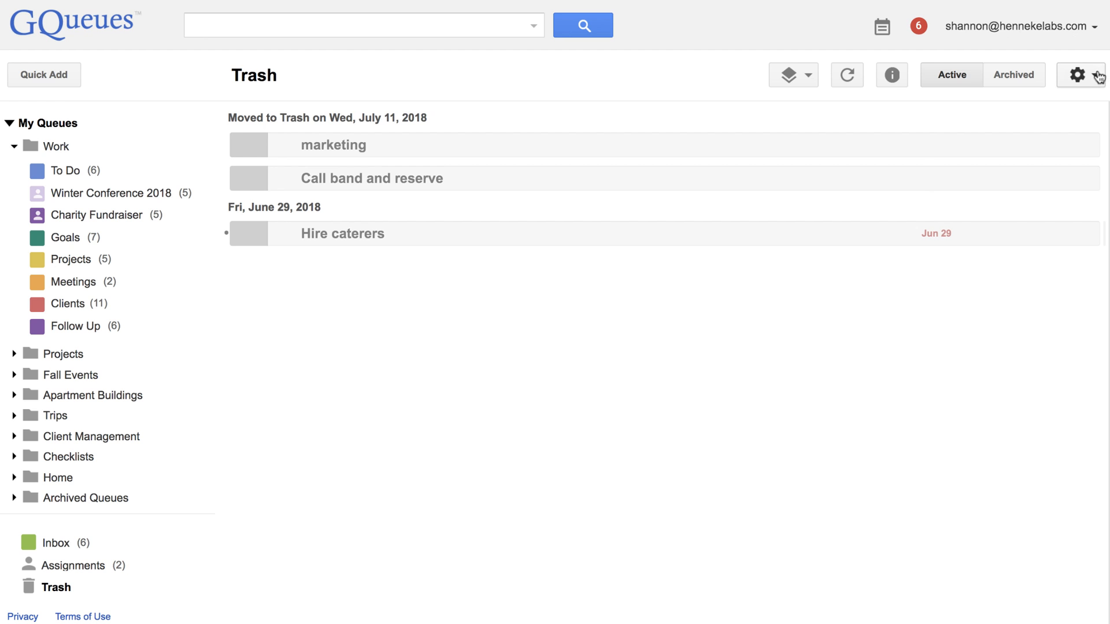
Step: Choose Empty Trash from the Trash view's gear menu
click(1077, 75)
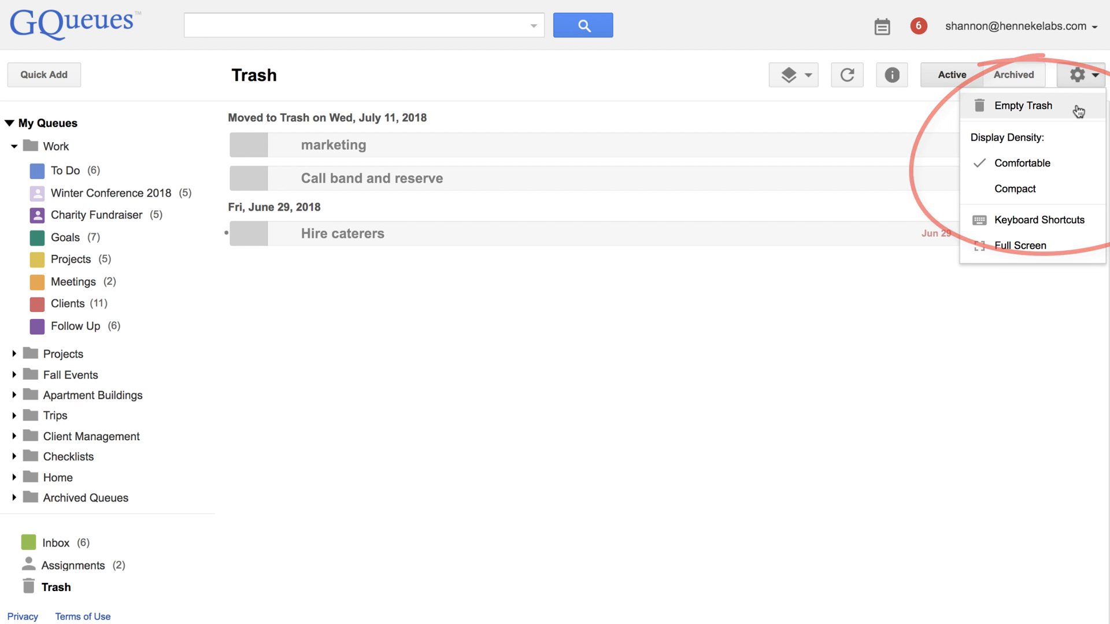
click(1025, 105)
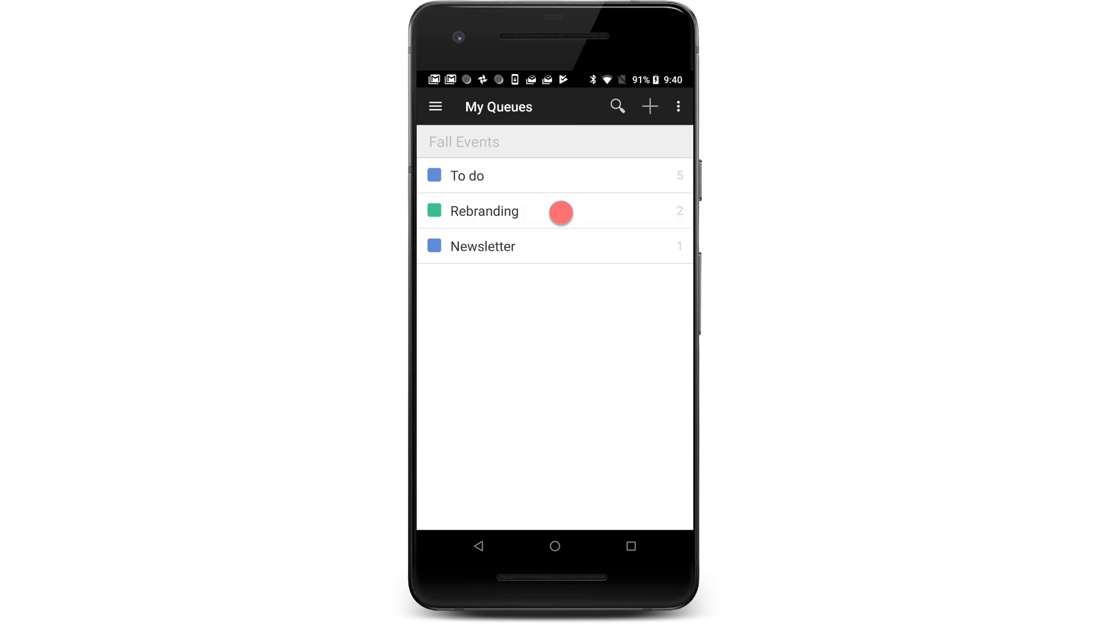
Step: In the Rebranding queue, trash the Website set-up and Monthly Newsletter tasks
click(484, 210)
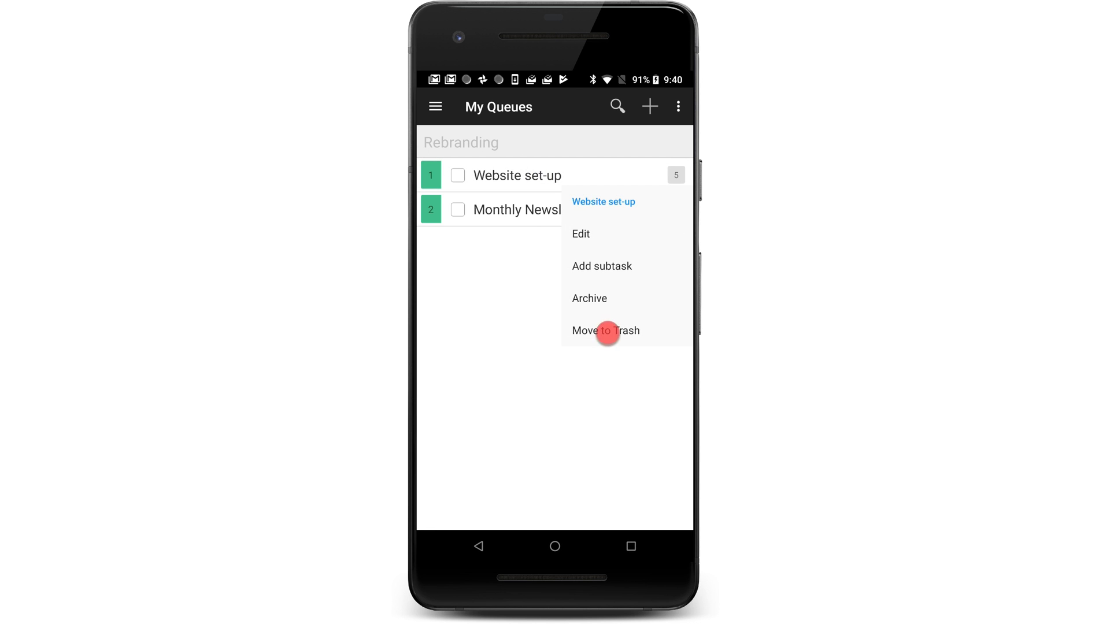
click(605, 331)
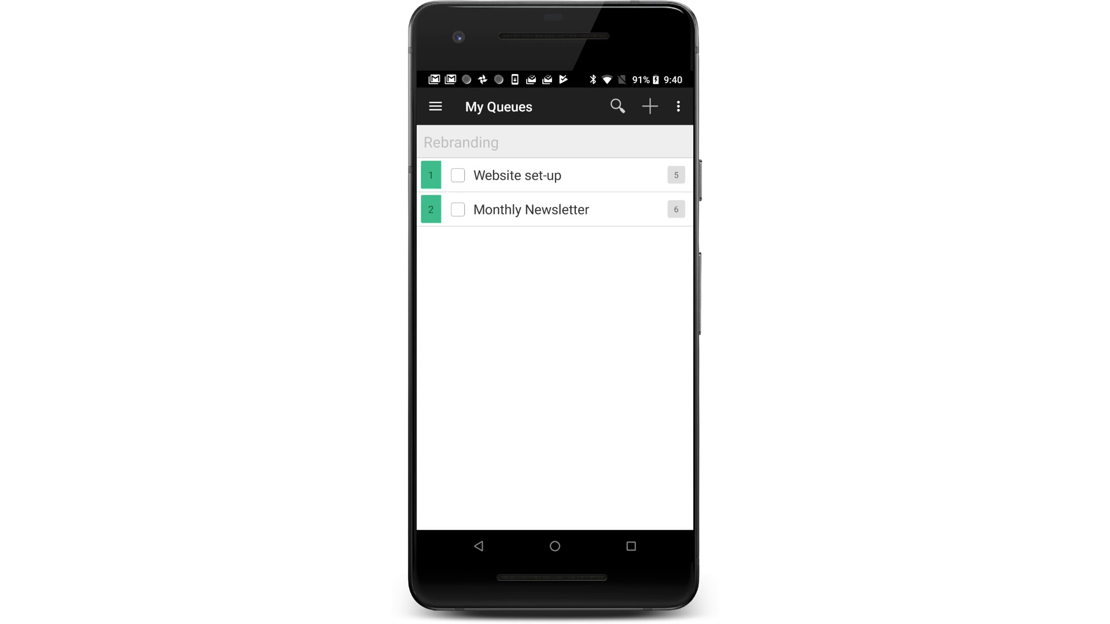
click(677, 106)
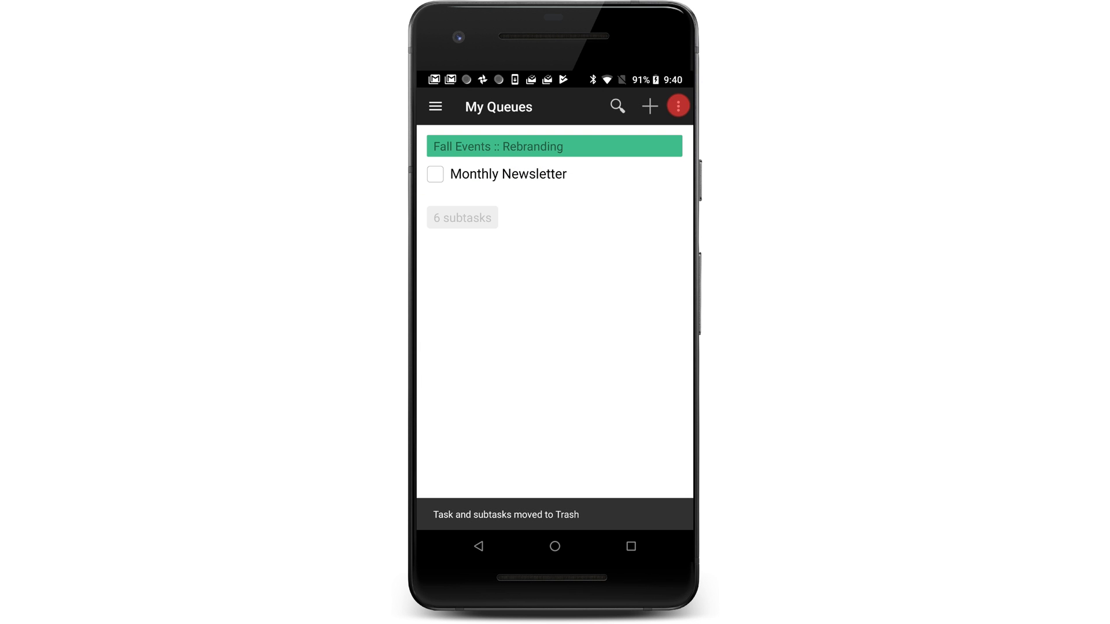
click(677, 106)
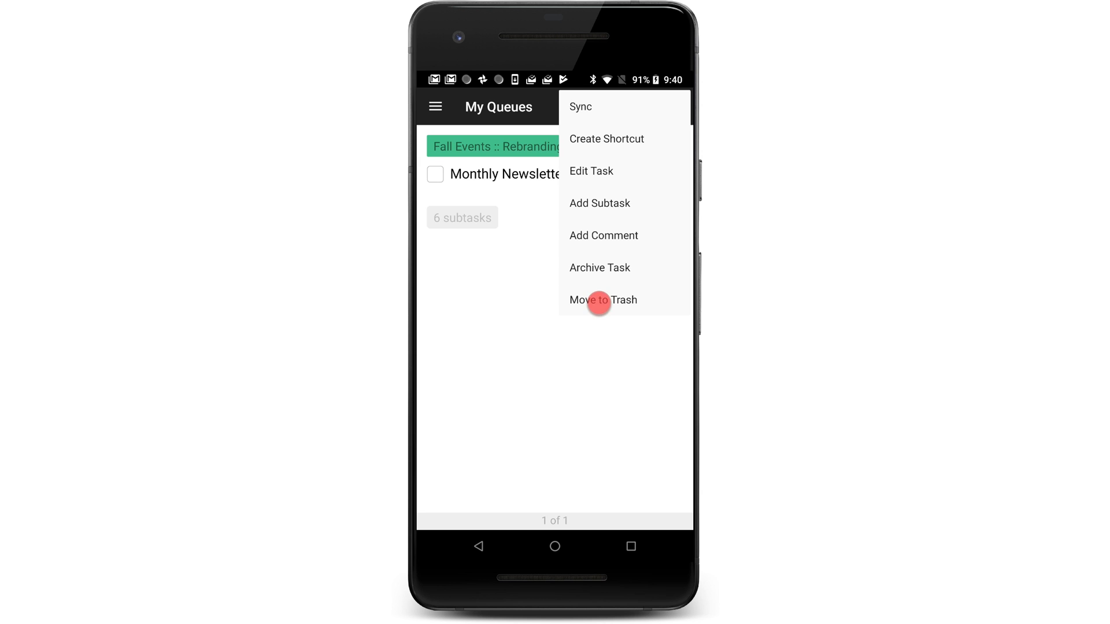
click(602, 299)
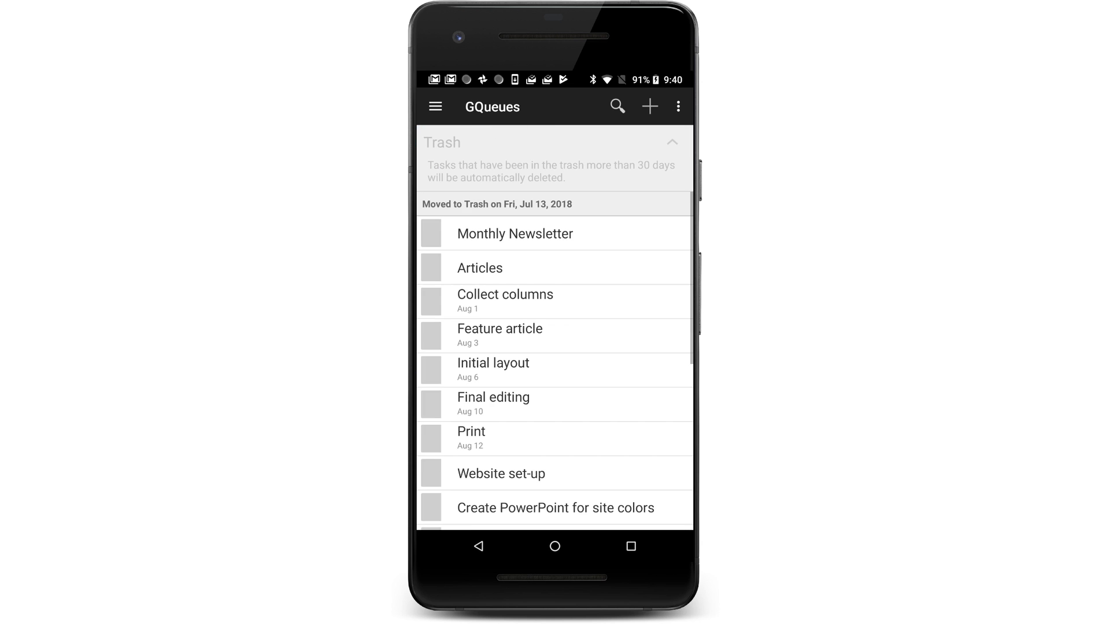
Step: Scroll the Android Trash list and restore the Process task
scroll(down, 3)
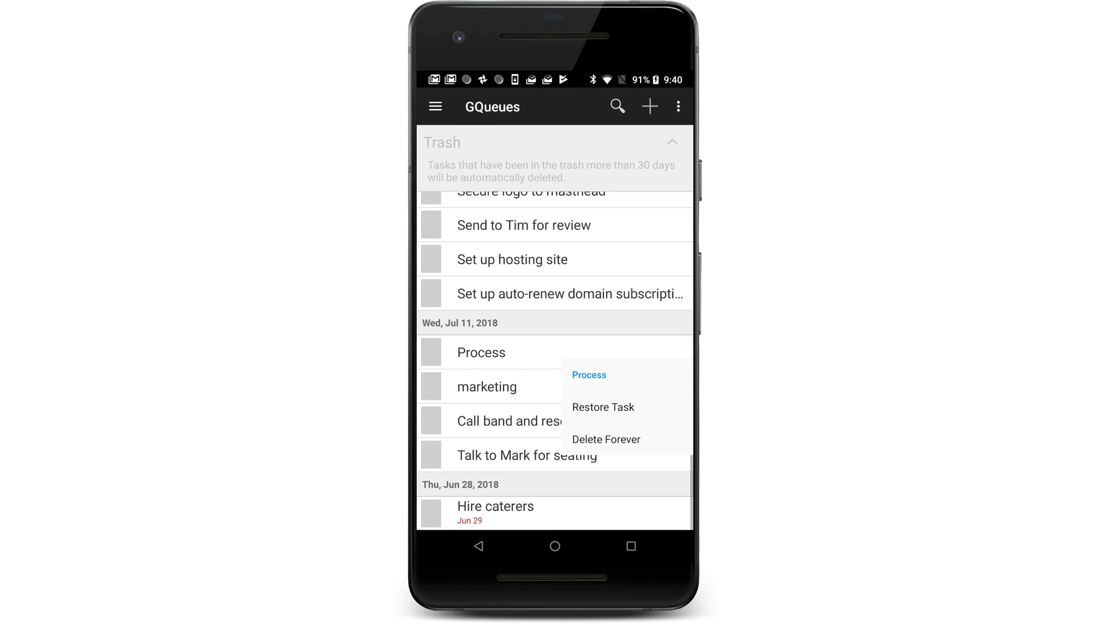
click(602, 407)
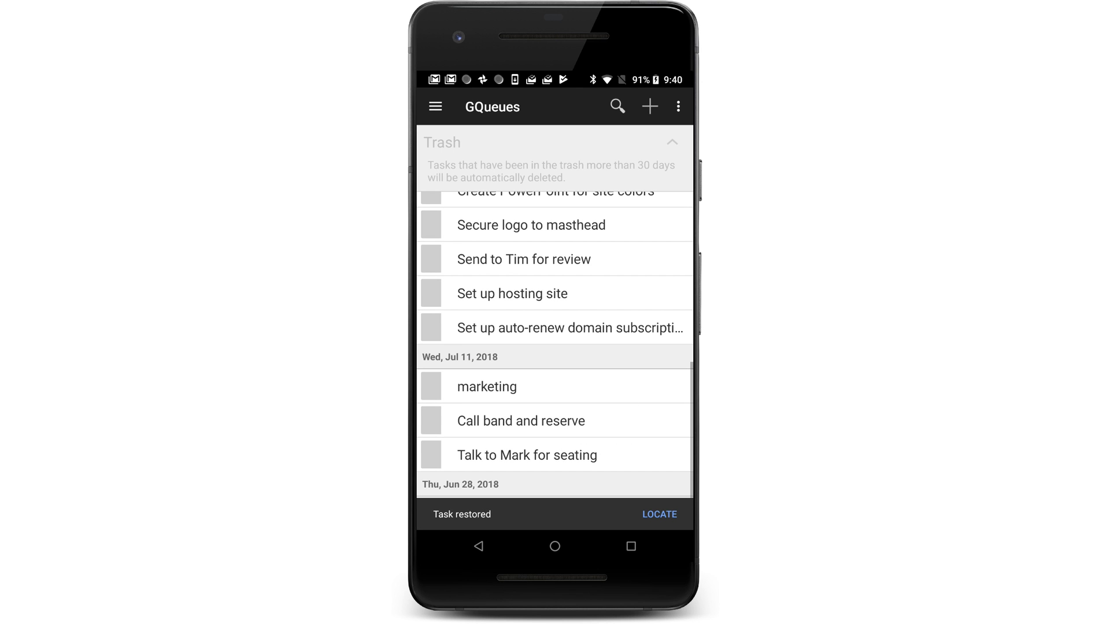